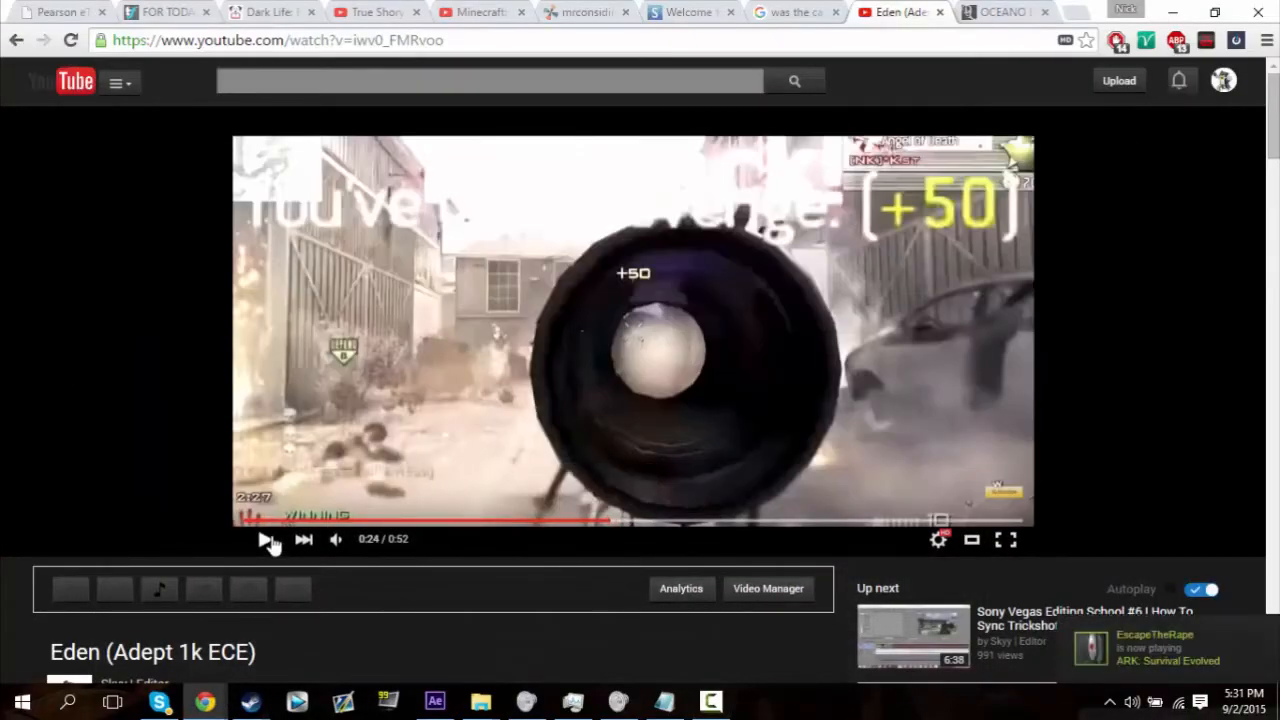
# Step: Play and then pause the example sniper-scope gameplay clip on YouTube
pyautogui.click(270, 539)
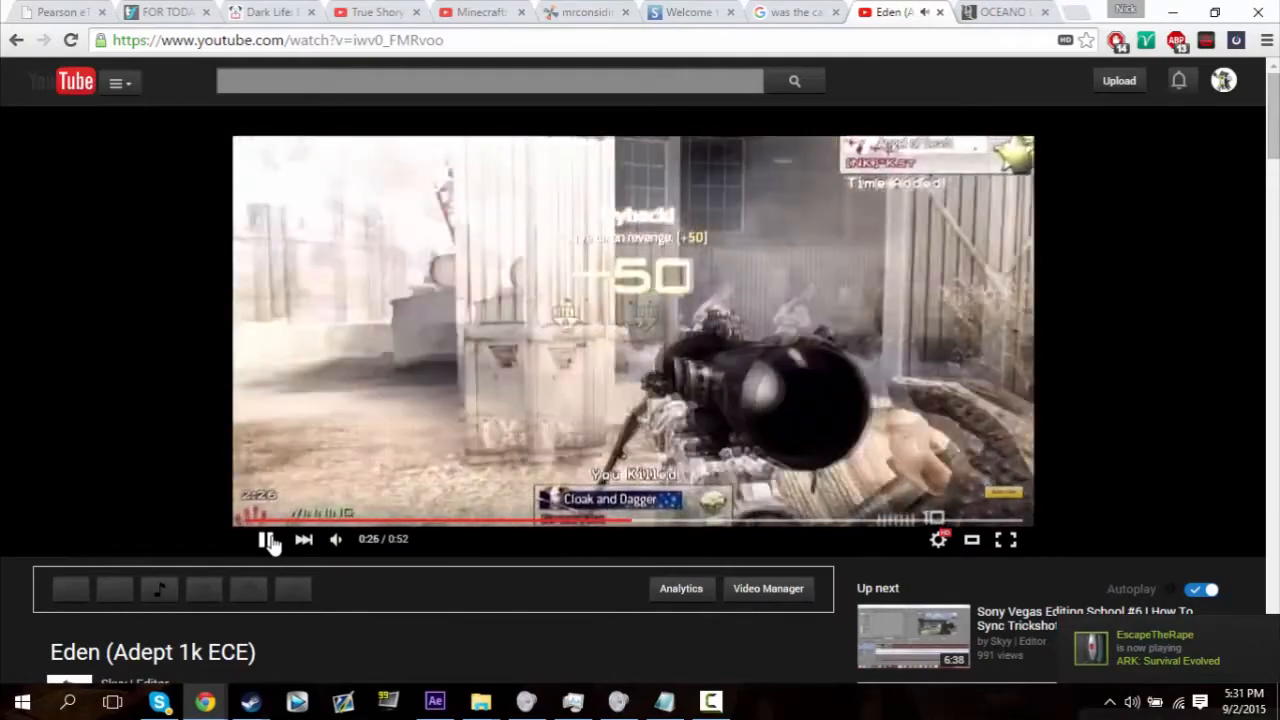
pyautogui.click(272, 539)
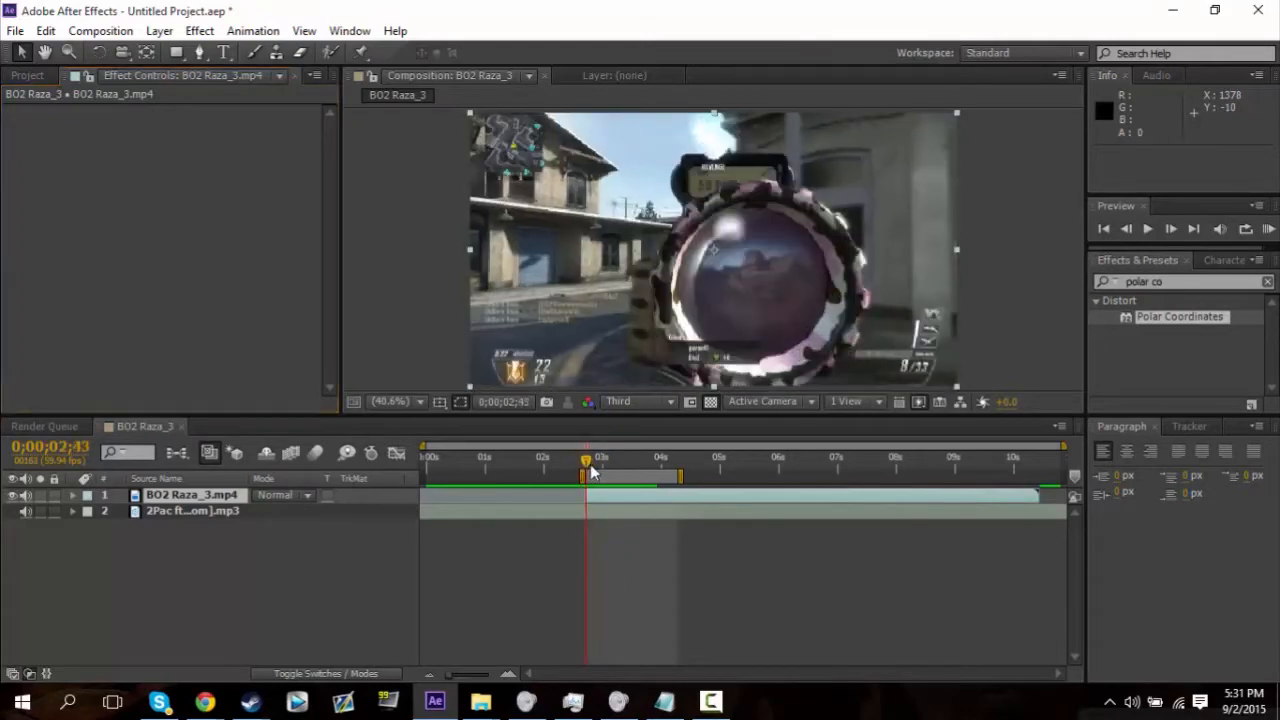
pyautogui.moveTo(730, 280)
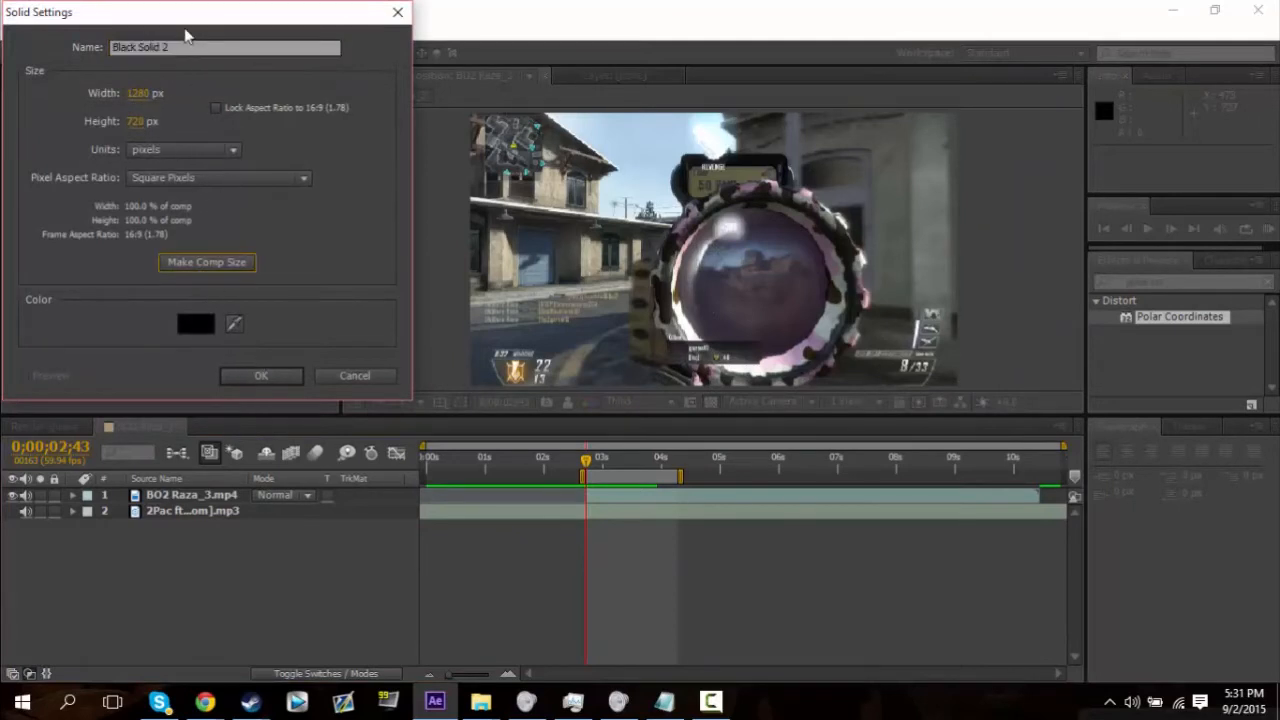
# Step: Confirm a black 1280×720 comp-size solid layer
pyautogui.click(261, 375)
pyautogui.write('audio spec')
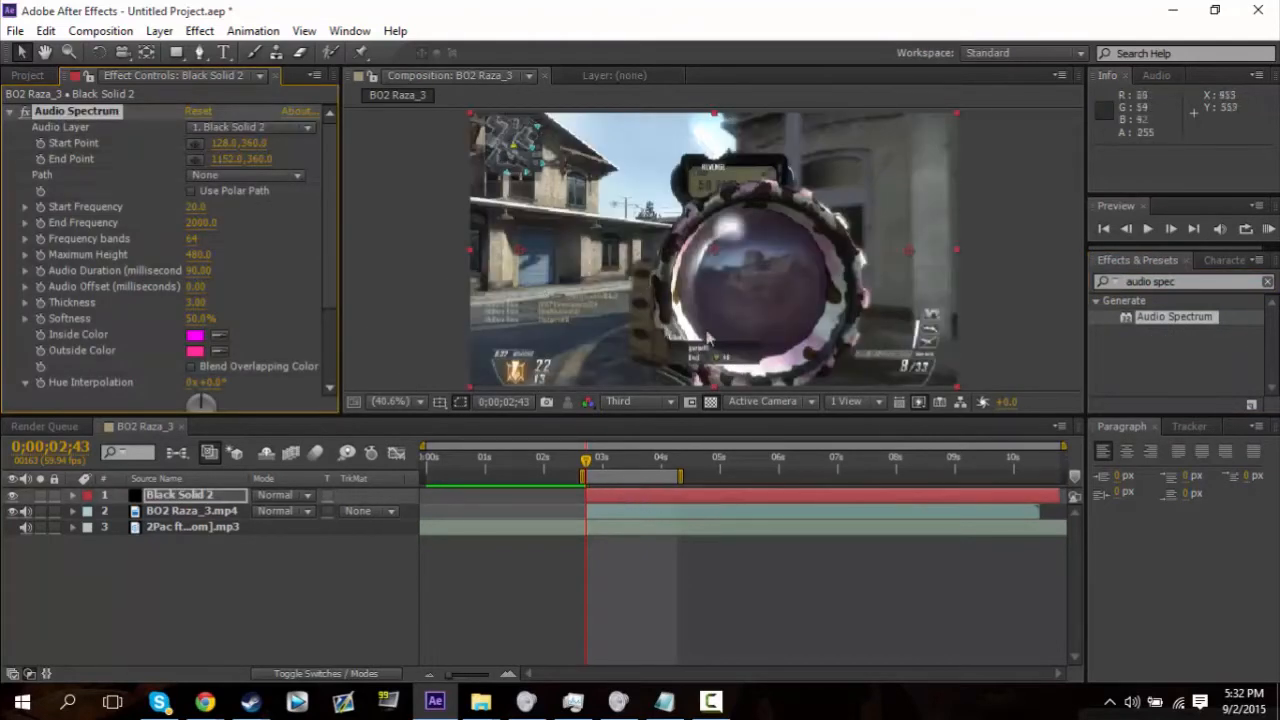
pyautogui.moveTo(335, 228)
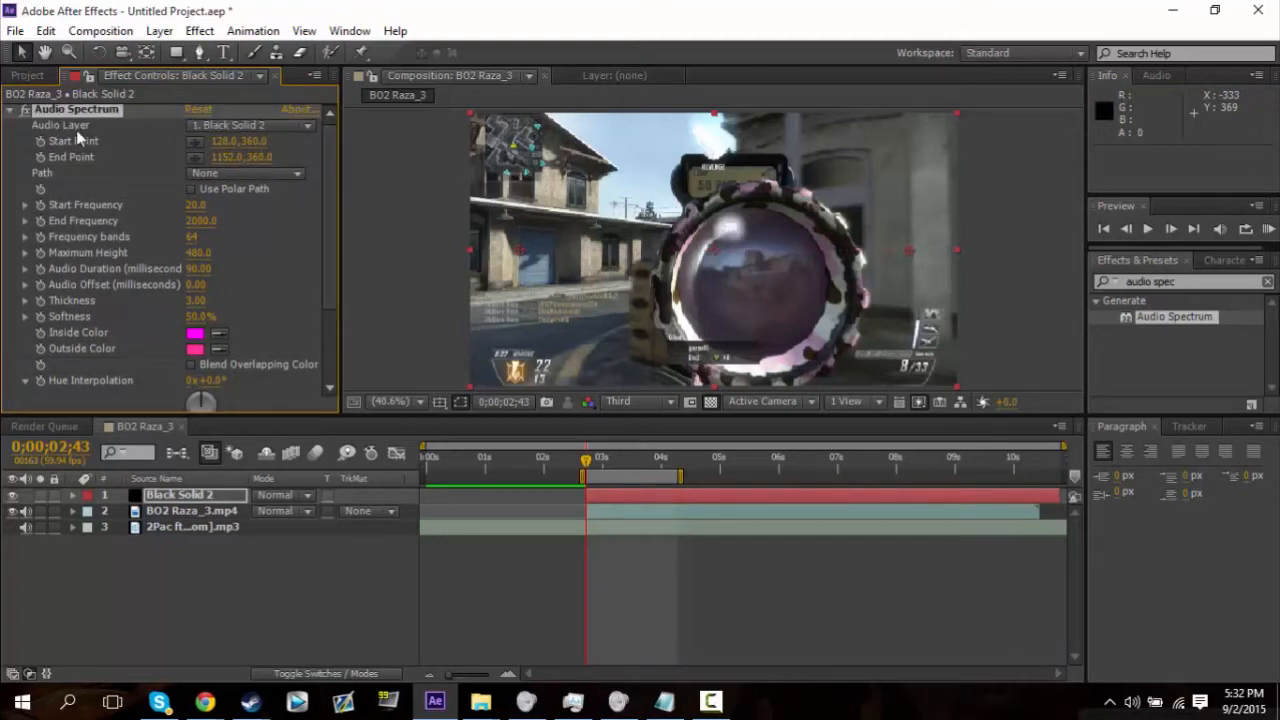
pyautogui.moveTo(95, 140)
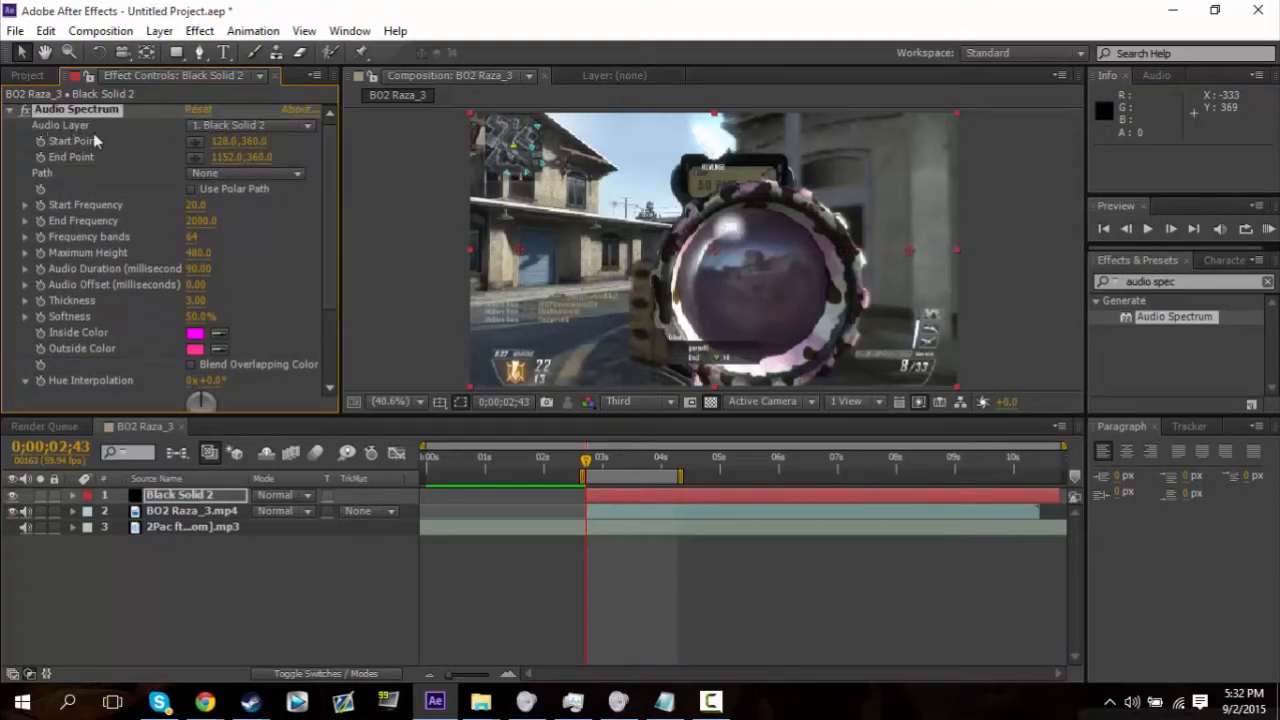
# Step: Set the Audio Spectrum's Audio Layer to the 2Pac song track
pyautogui.click(250, 124)
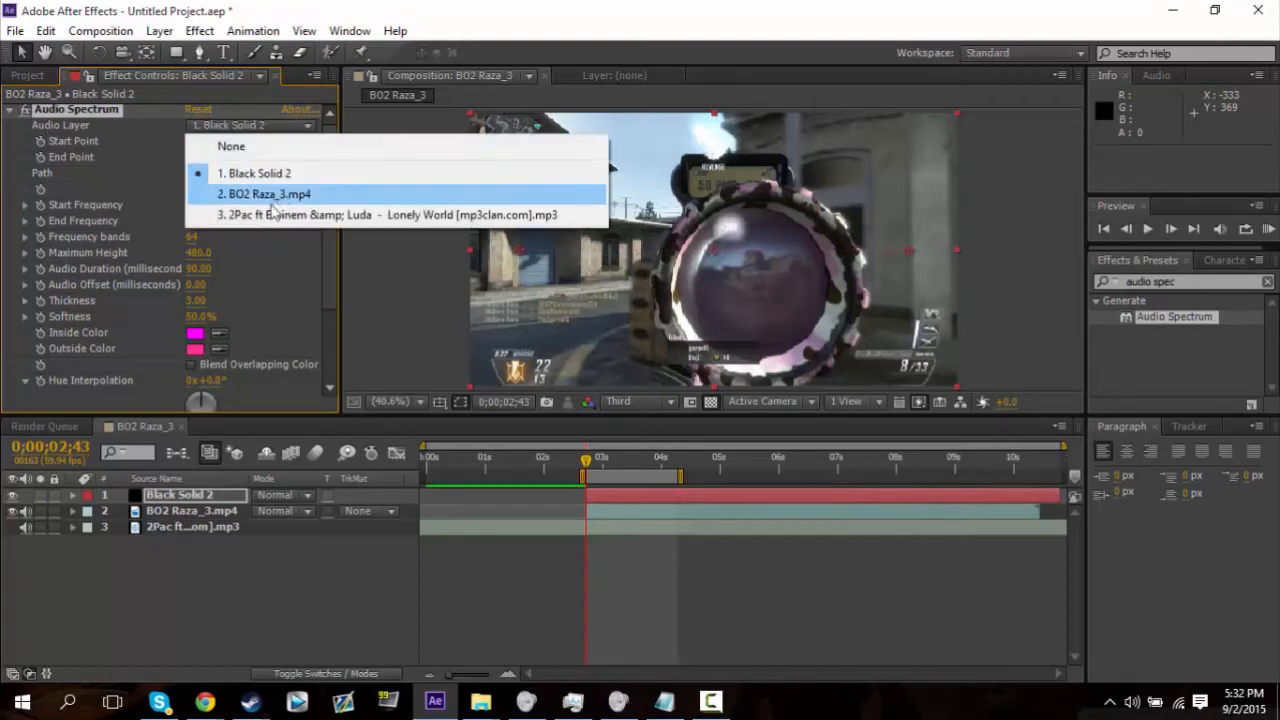
pyautogui.moveTo(355, 220)
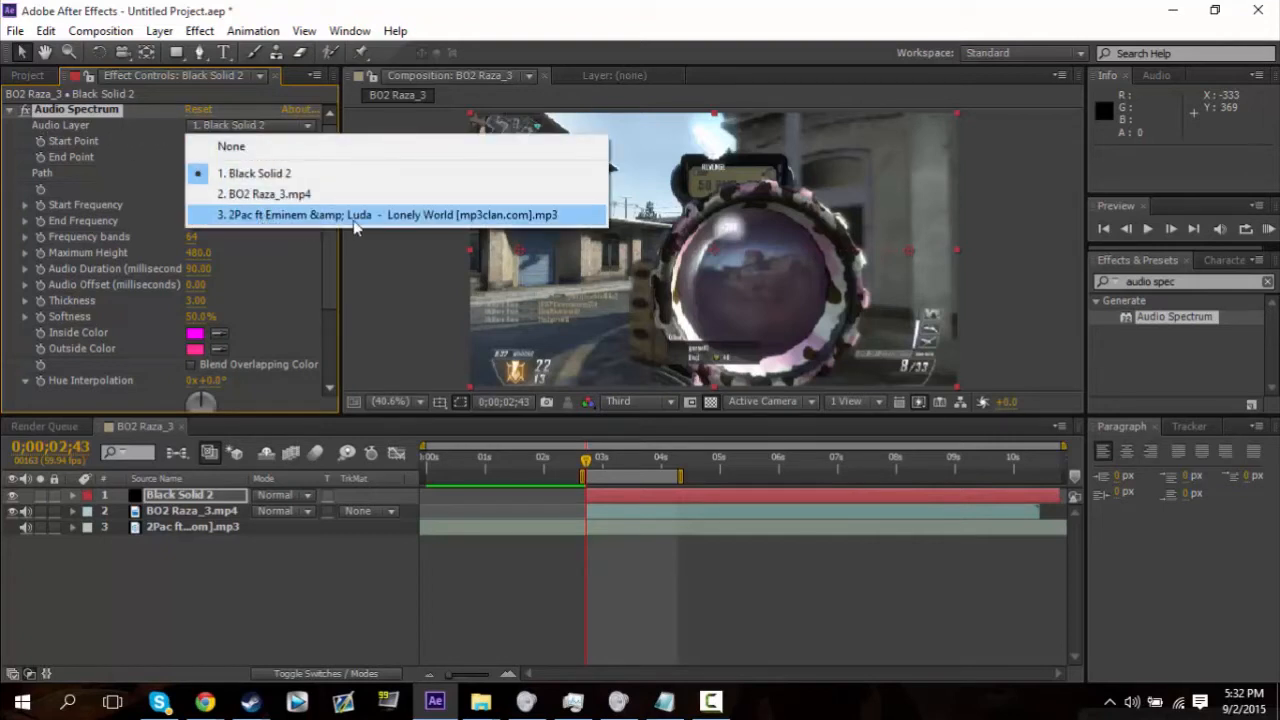
pyautogui.click(388, 214)
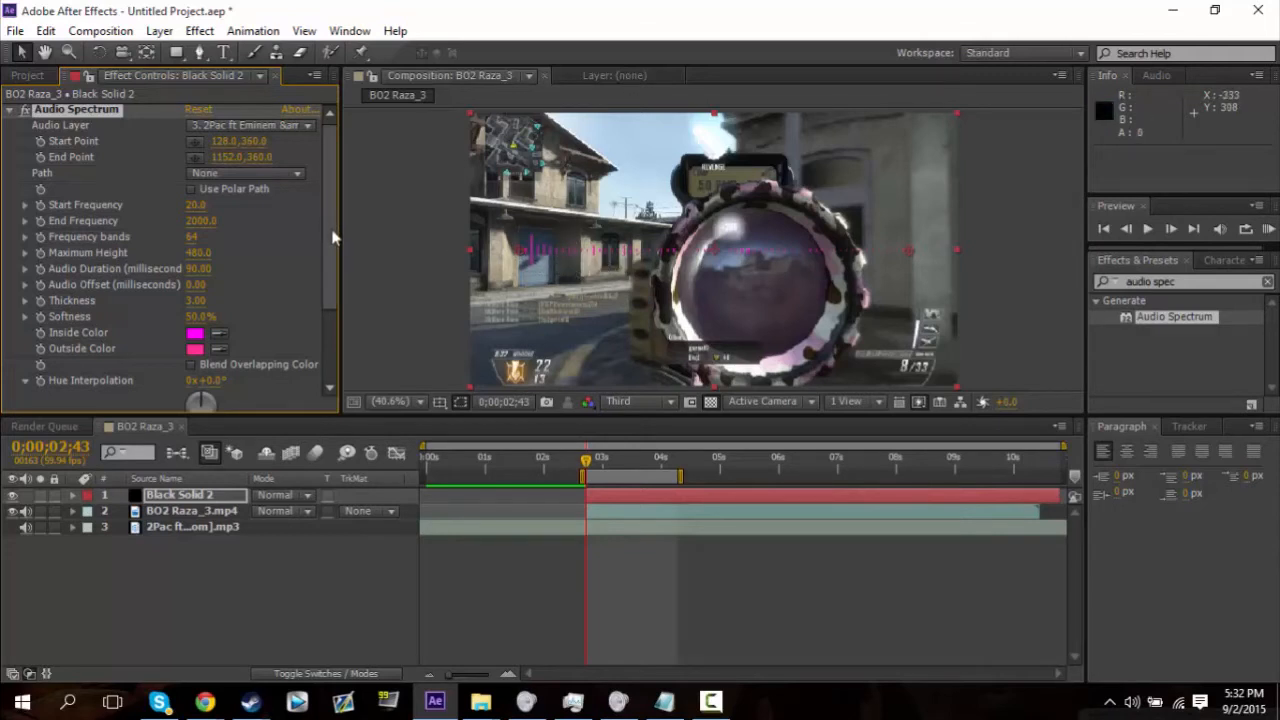
# Step: Set the Audio Spectrum Side Options to Side B in Effect Controls
pyautogui.scroll(-3)
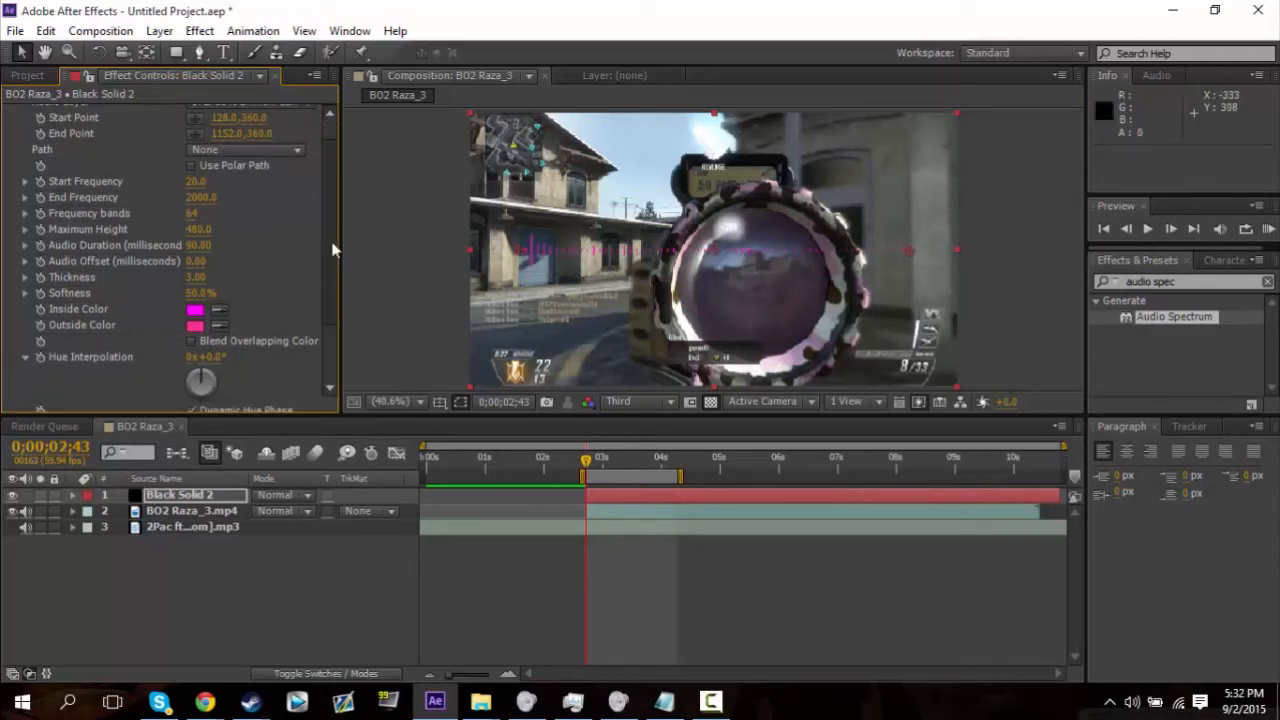
pyautogui.scroll(-3)
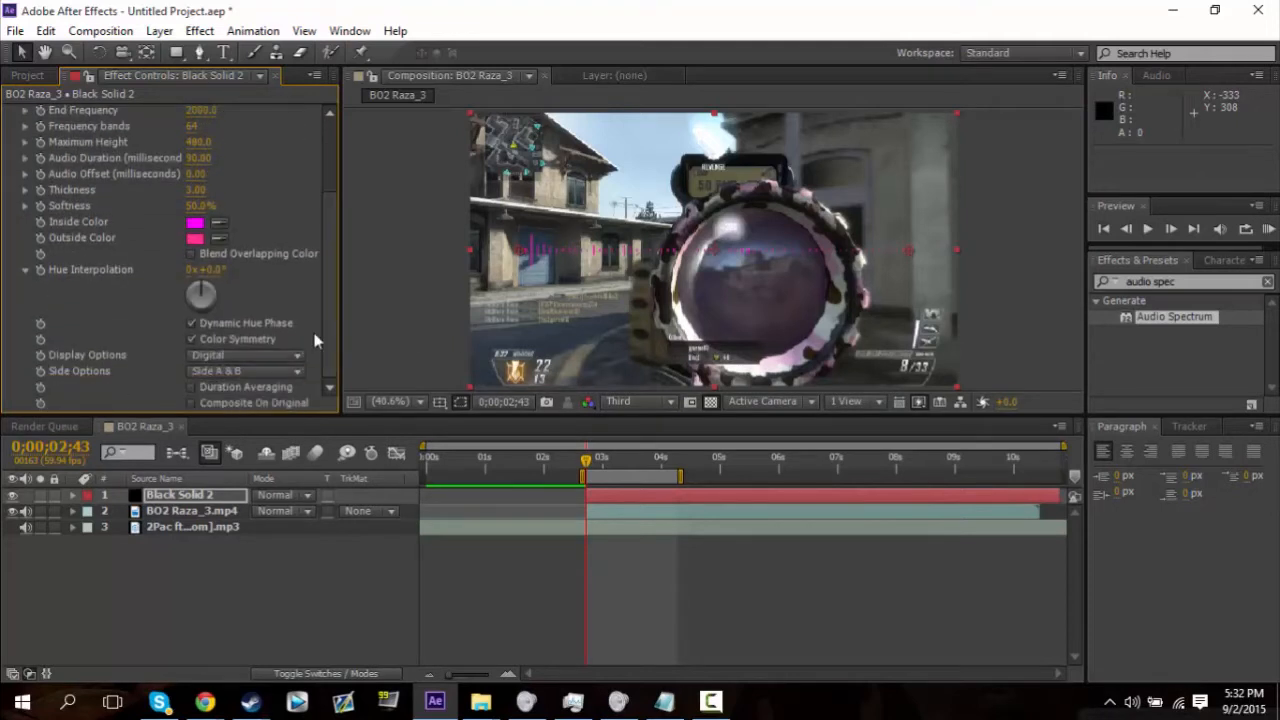
pyautogui.click(245, 371)
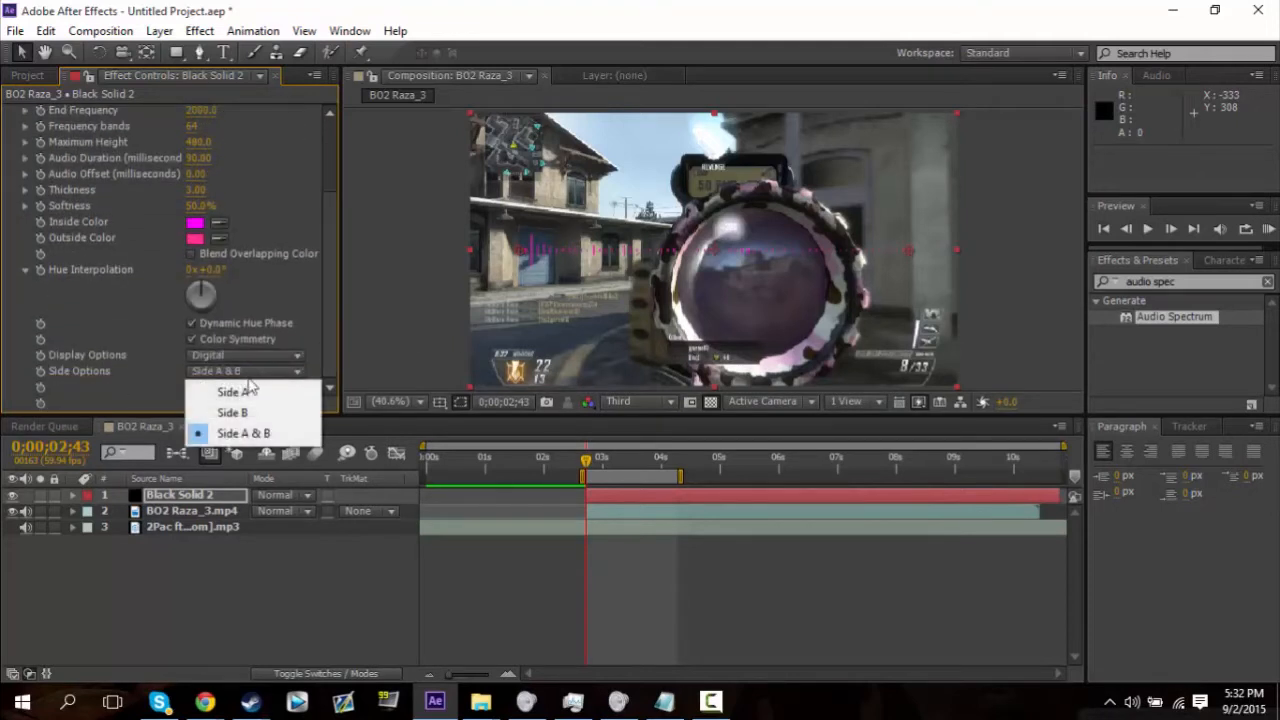
pyautogui.click(244, 433)
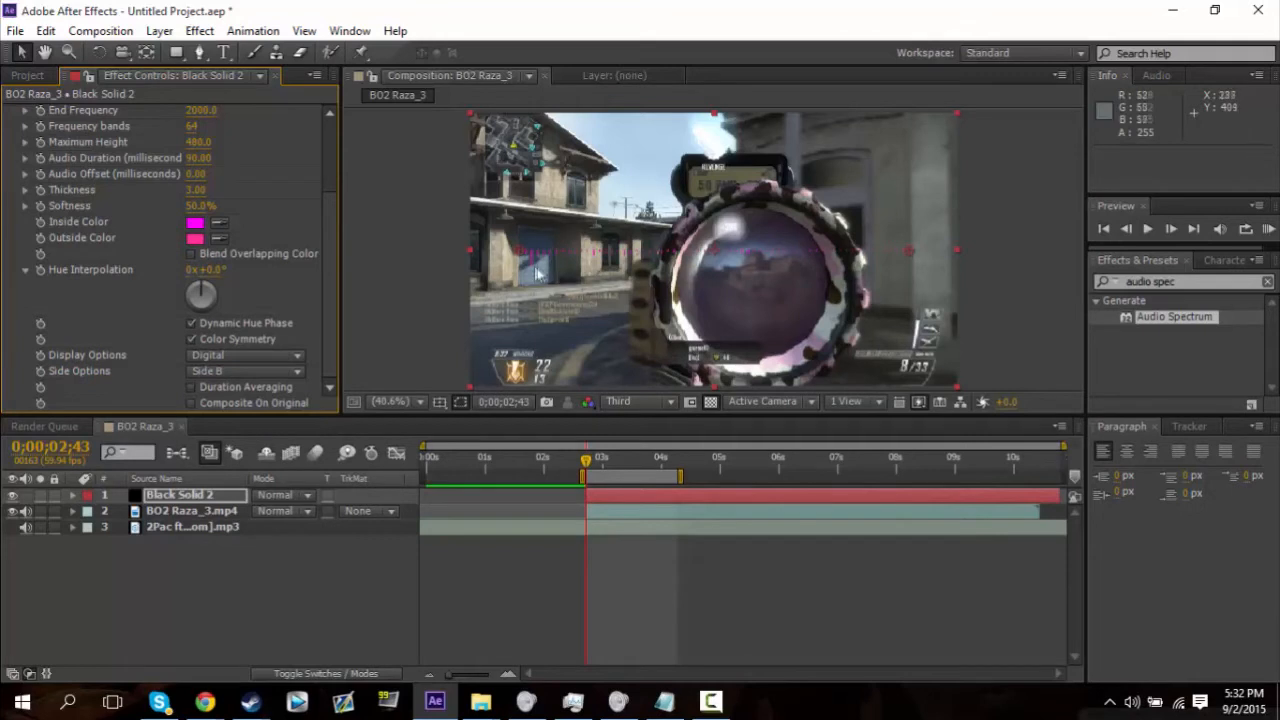
pyautogui.moveTo(590, 293)
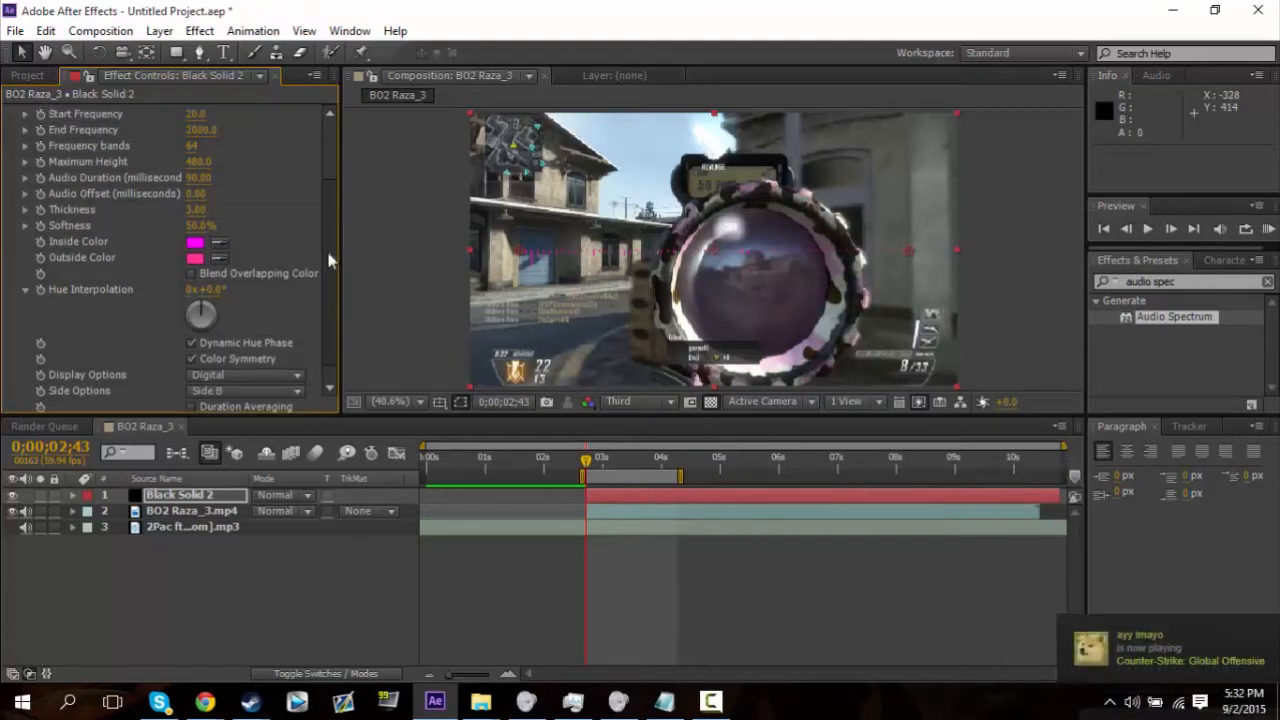
pyautogui.click(245, 371)
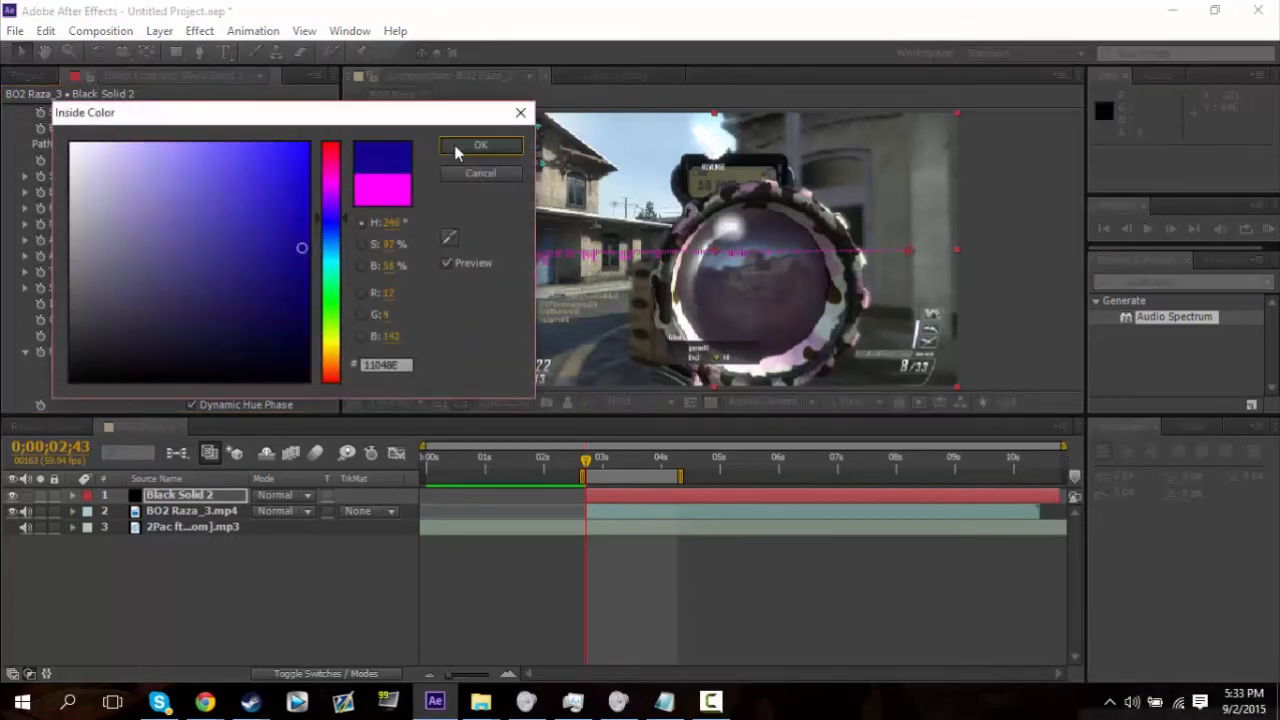
# Step: Make both the Inside Color and Outside Color a dark blue
pyautogui.click(480, 145)
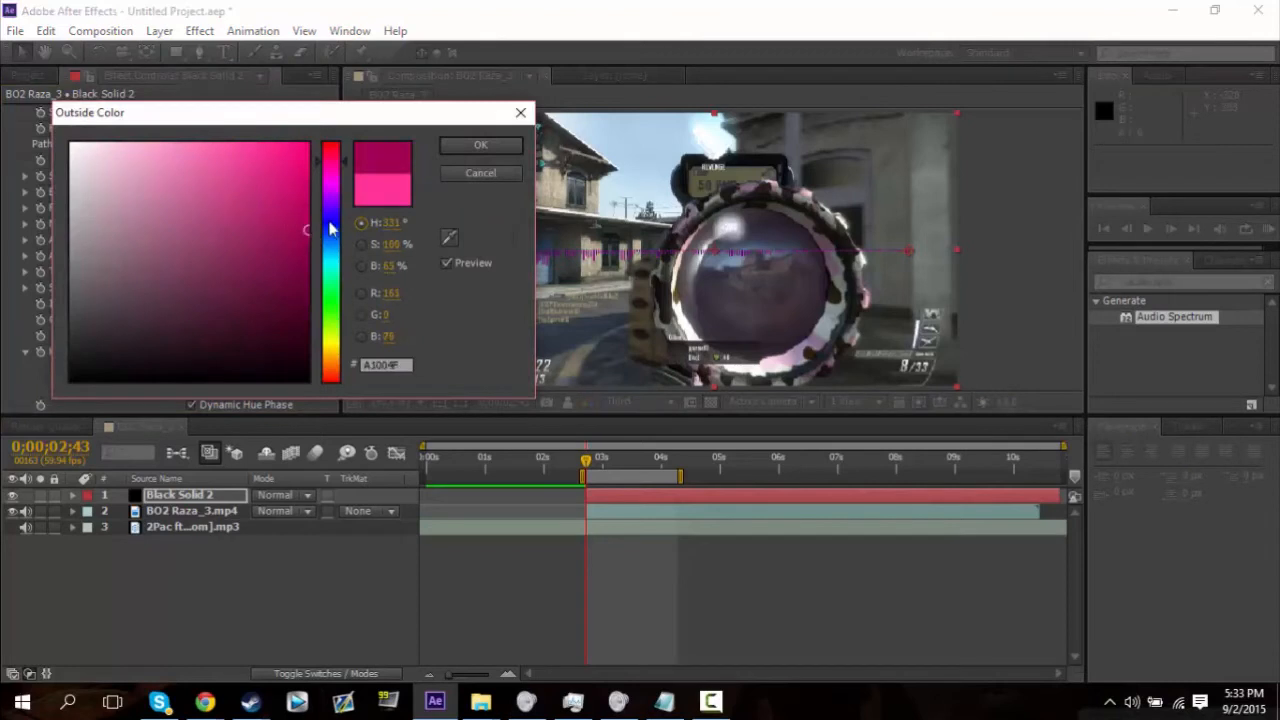
pyautogui.click(480, 144)
pyautogui.write('Polar co')
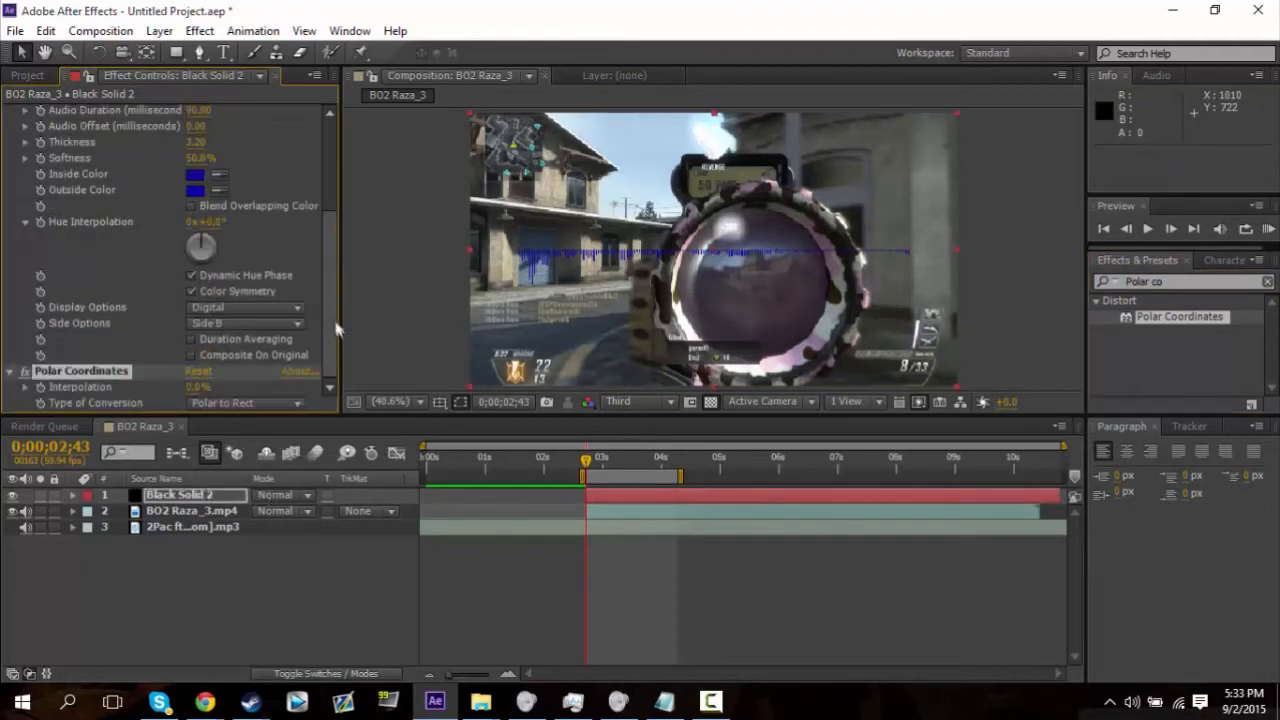
# Step: Set Polar Coordinates' Type of Conversion to Rect to Polar
pyautogui.click(245, 402)
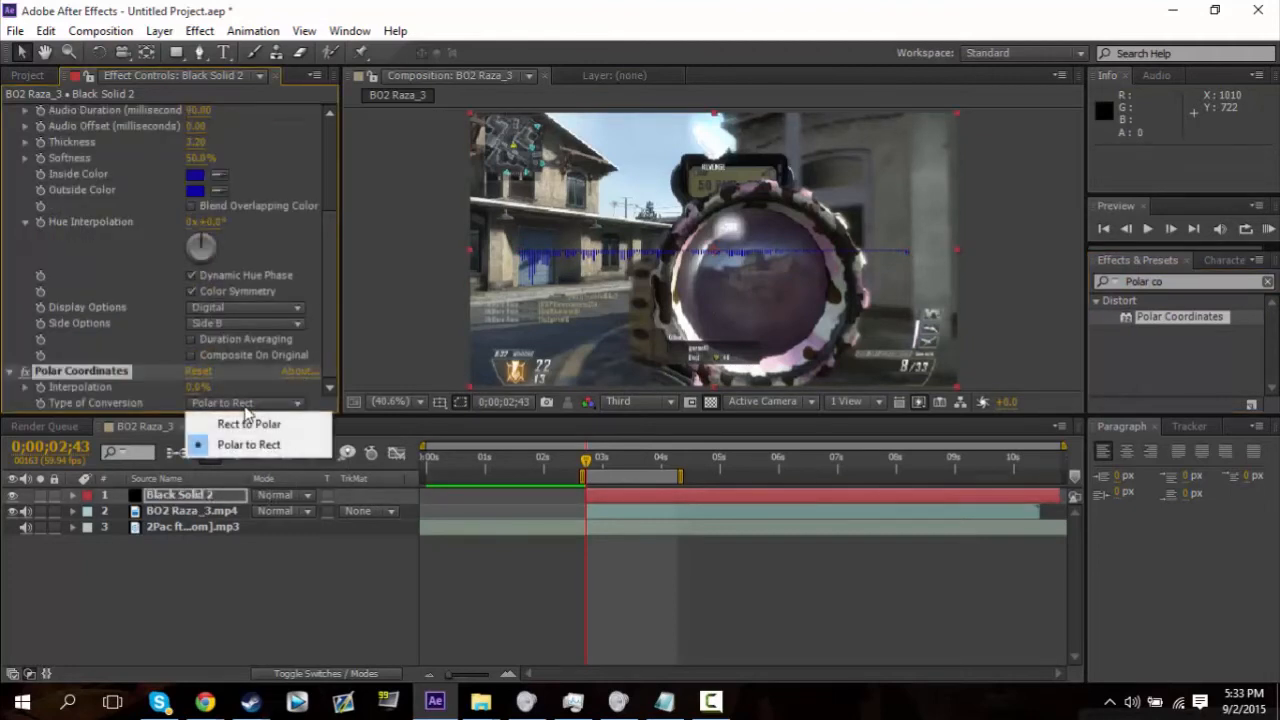
pyautogui.moveTo(248, 424)
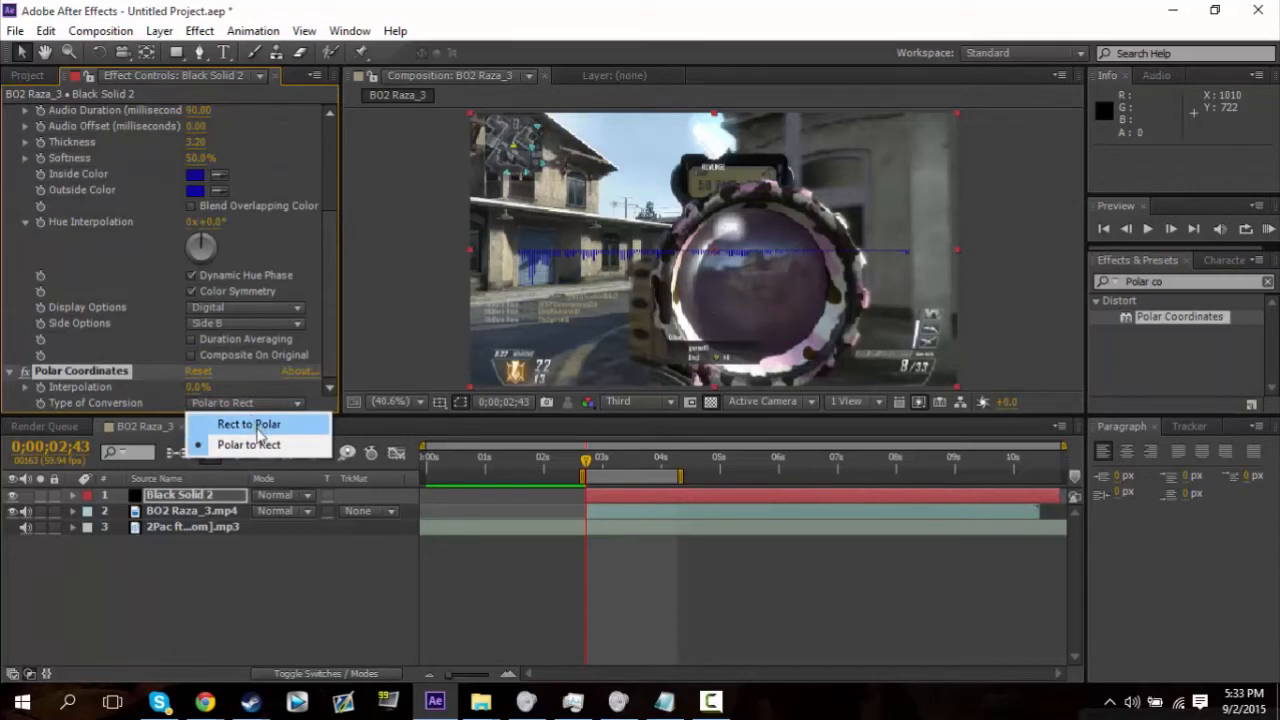
pyautogui.click(248, 424)
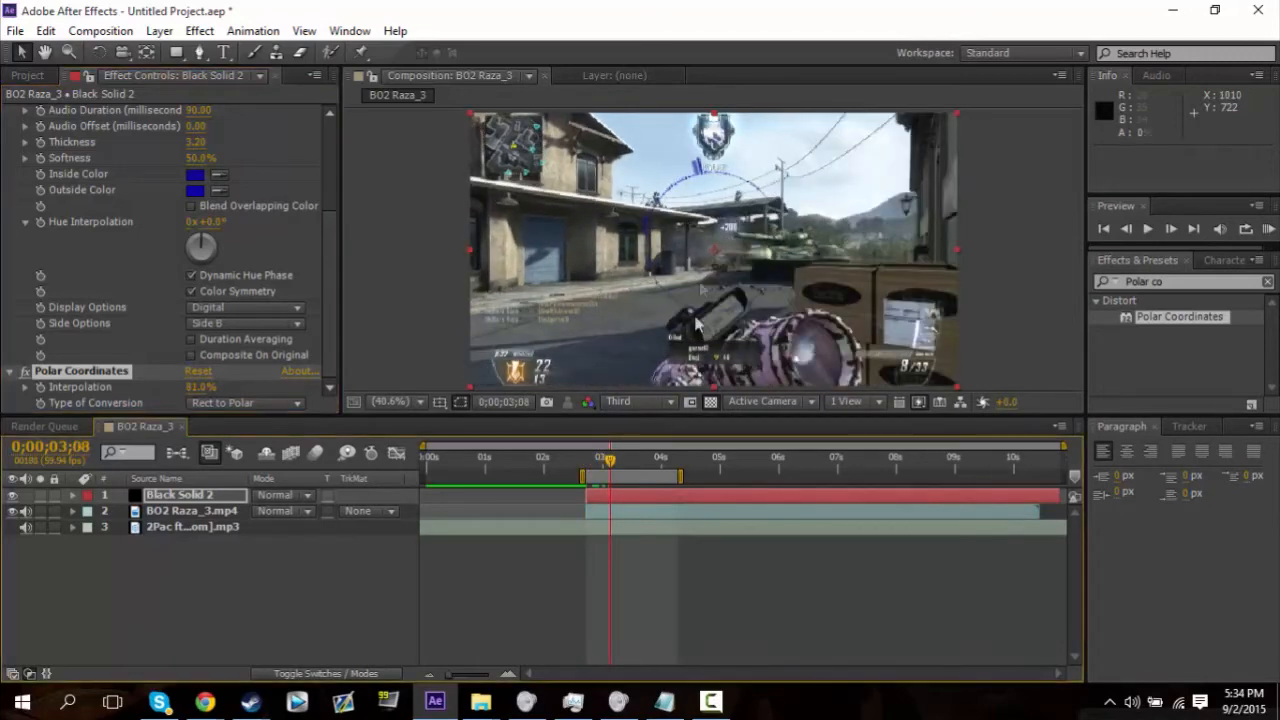
pyautogui.moveTo(610, 462); pyautogui.dragTo(625, 462)
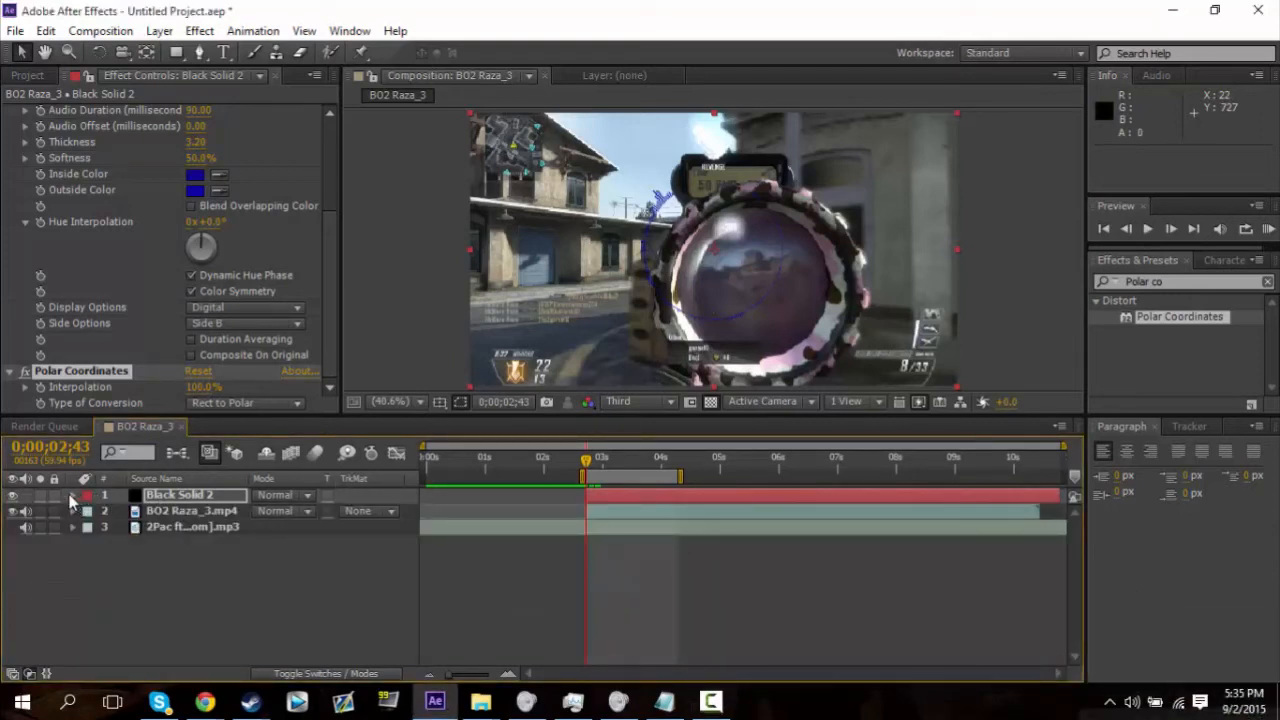
# Step: Expand Black Solid 2's Transform and set Position to 753, 440
pyautogui.click(72, 495)
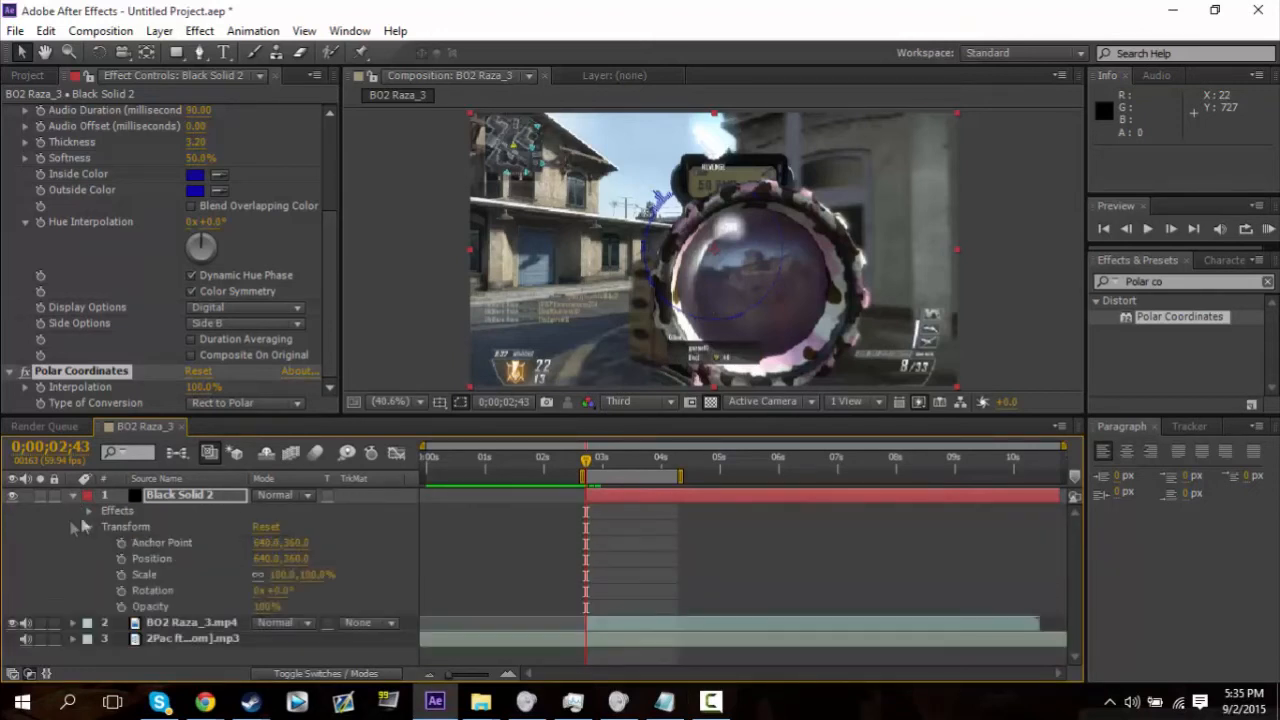
pyautogui.moveTo(290, 570)
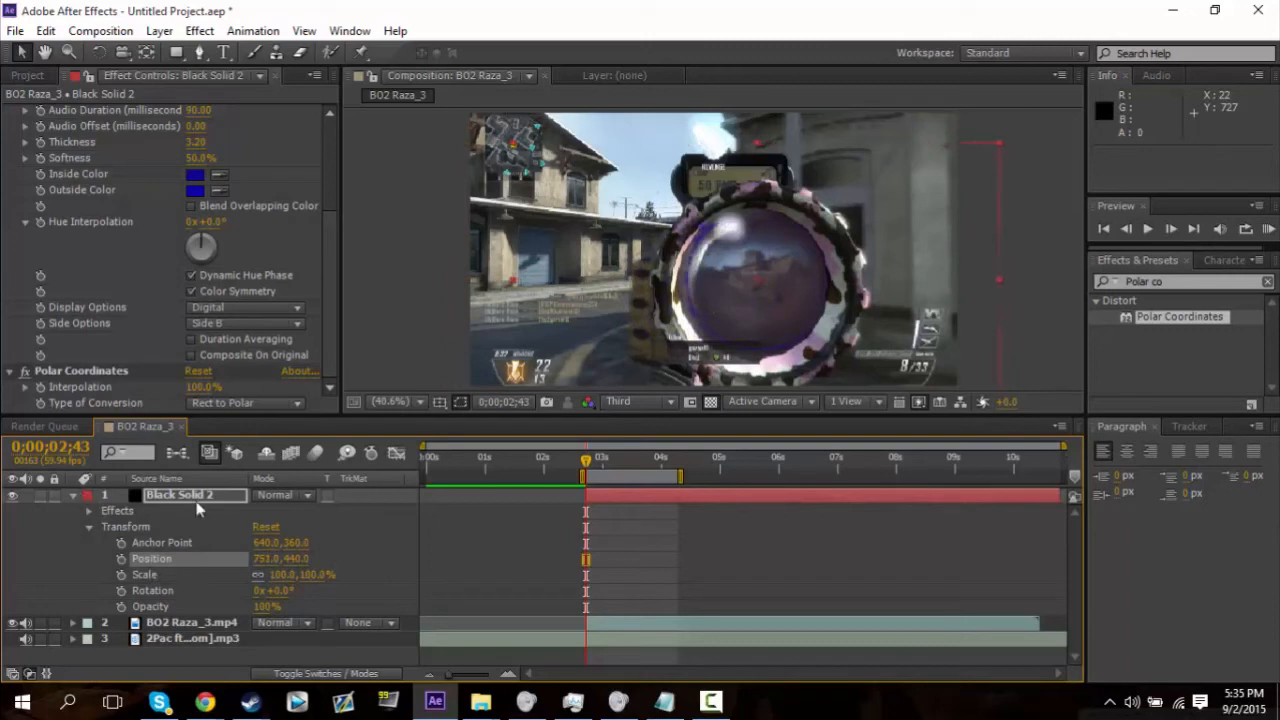
pyautogui.click(88, 510)
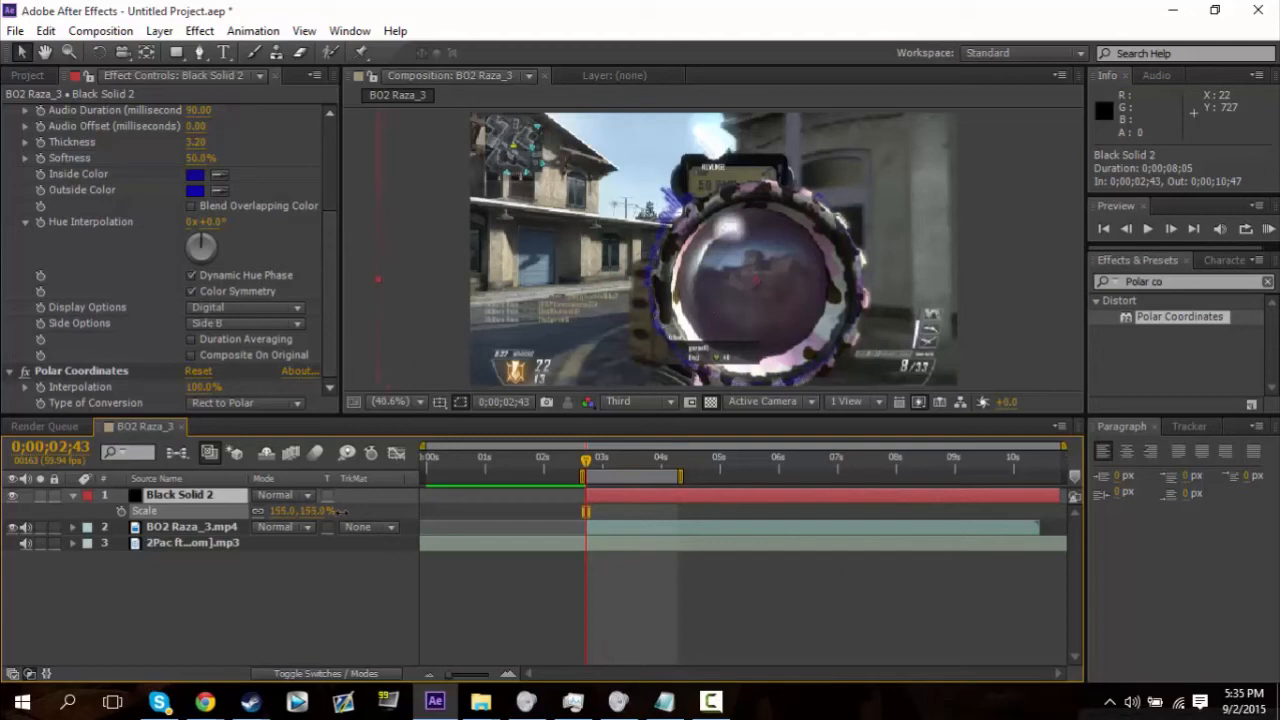
# Step: Scale the ring to 155%, move it to 764, 450, and advance one frame
pyautogui.doubleClick(180, 495)
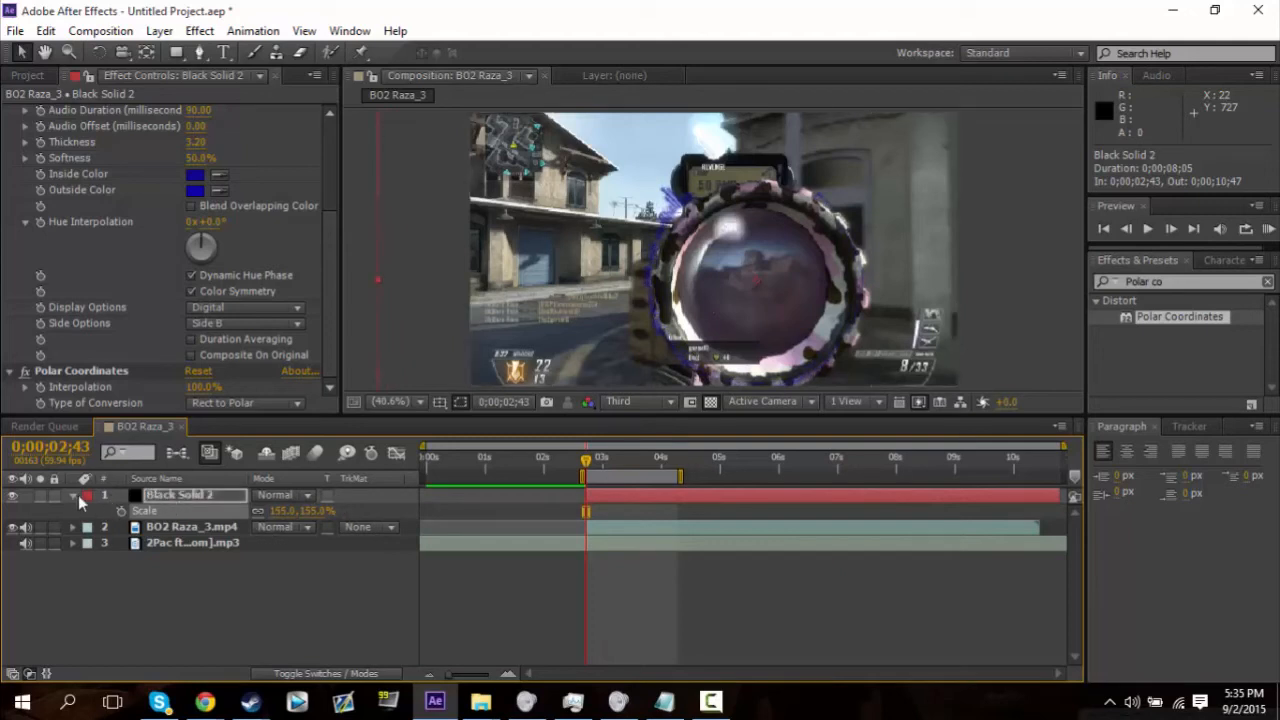
pyautogui.click(72, 495)
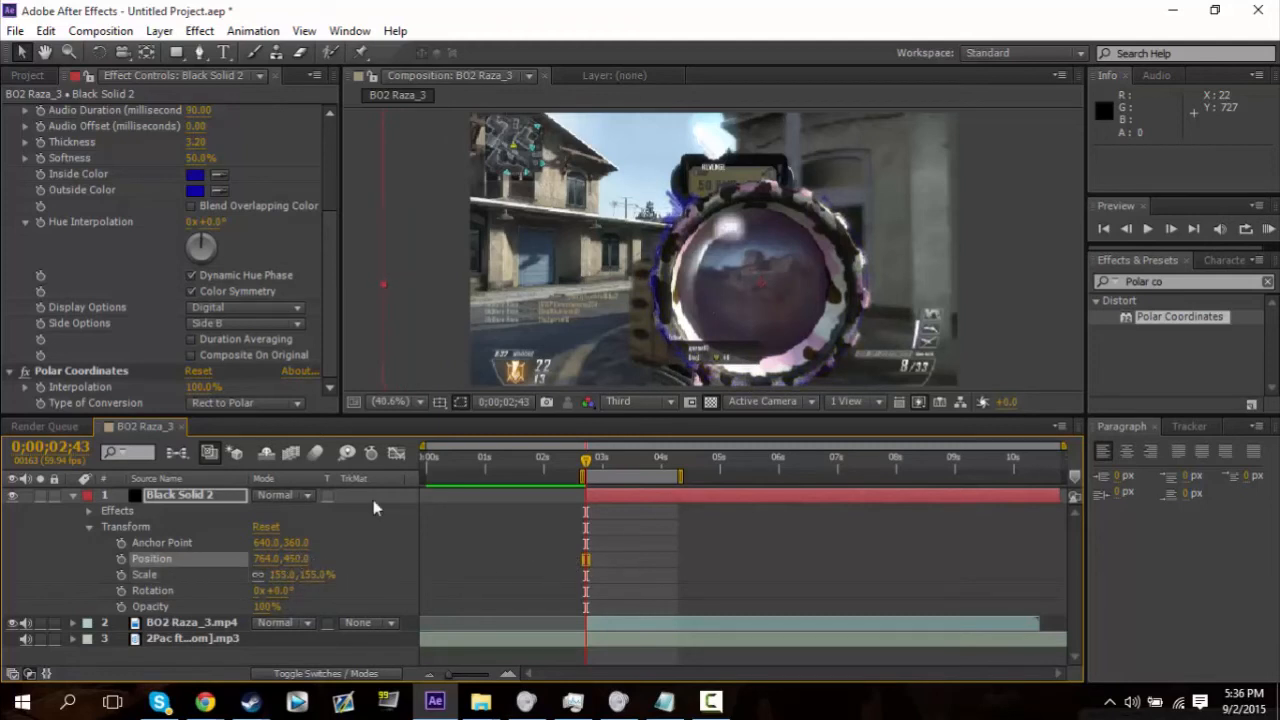
pyautogui.moveTo(1178, 238)
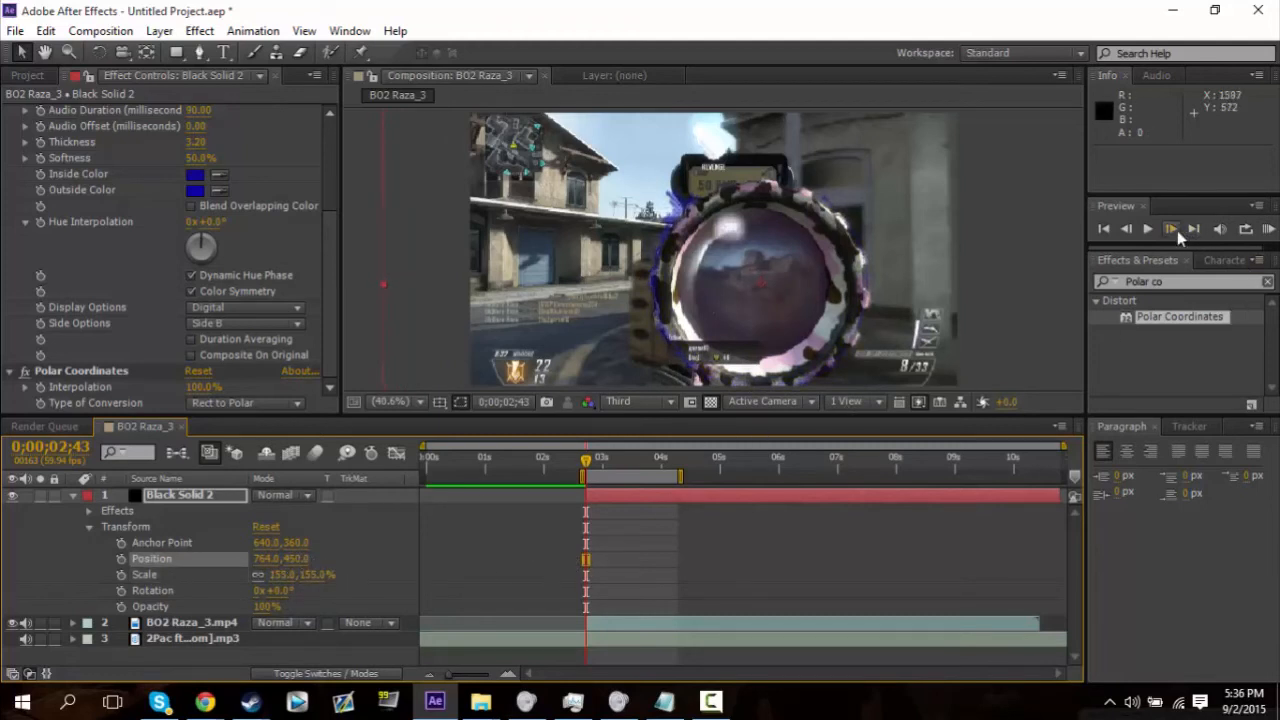
pyautogui.click(1170, 229)
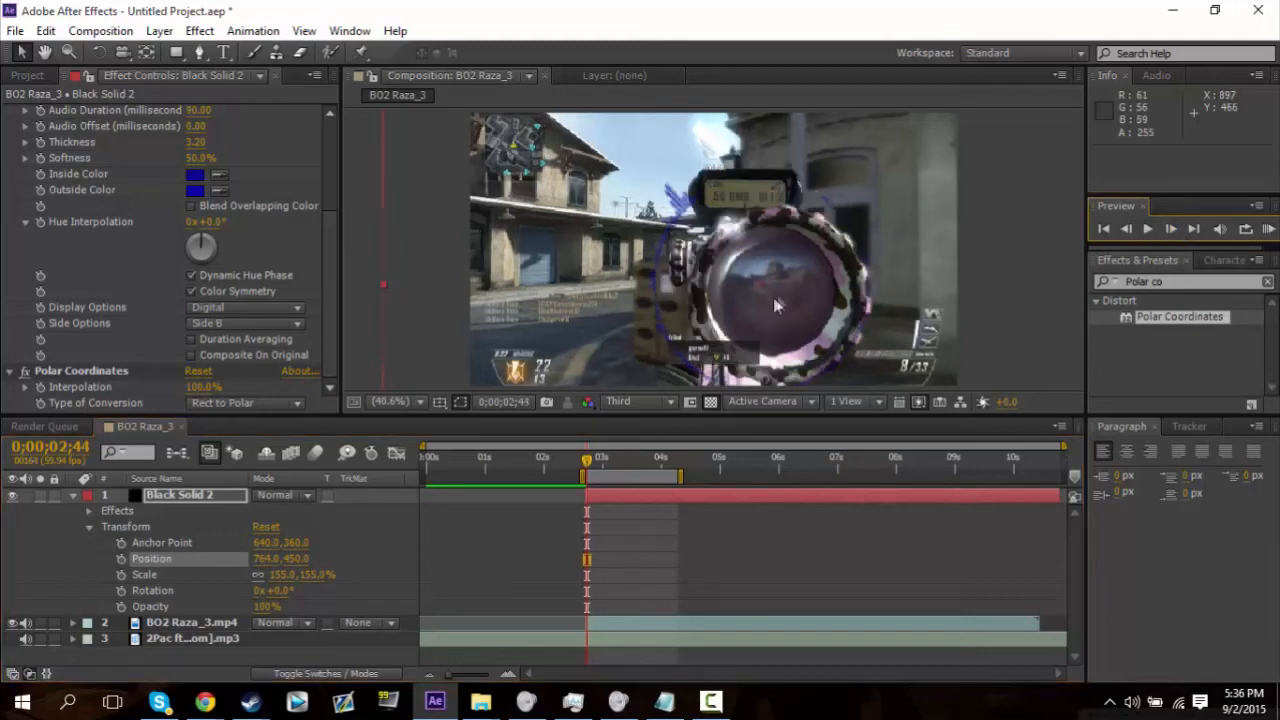